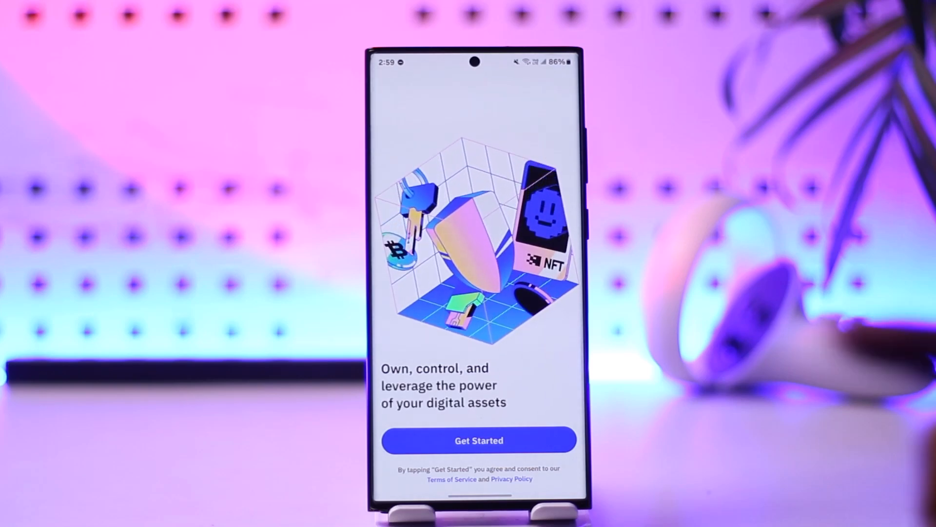
Get past the Trust Wallet welcome screen with Get Started.
left_click(478, 439)
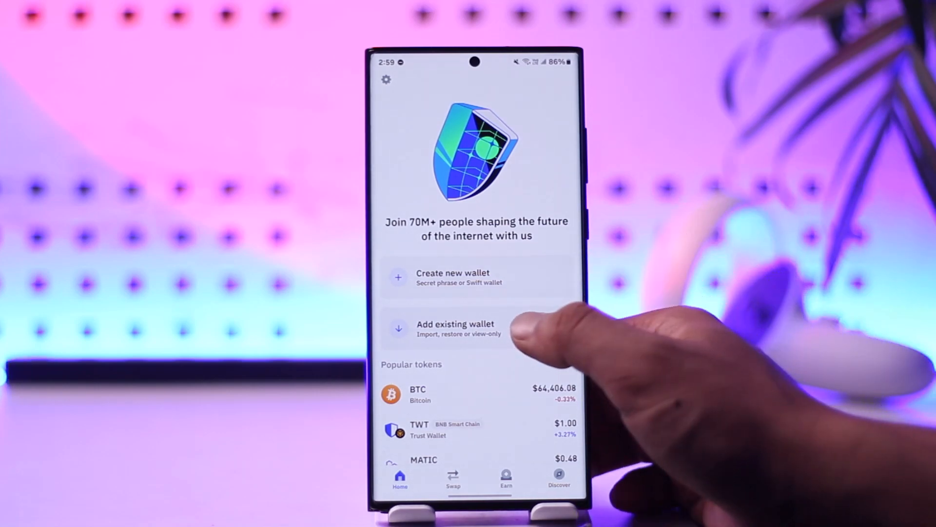
Choose Add existing wallet after the permissions prompt, then restore from Google Drive backup.
left_click(455, 328)
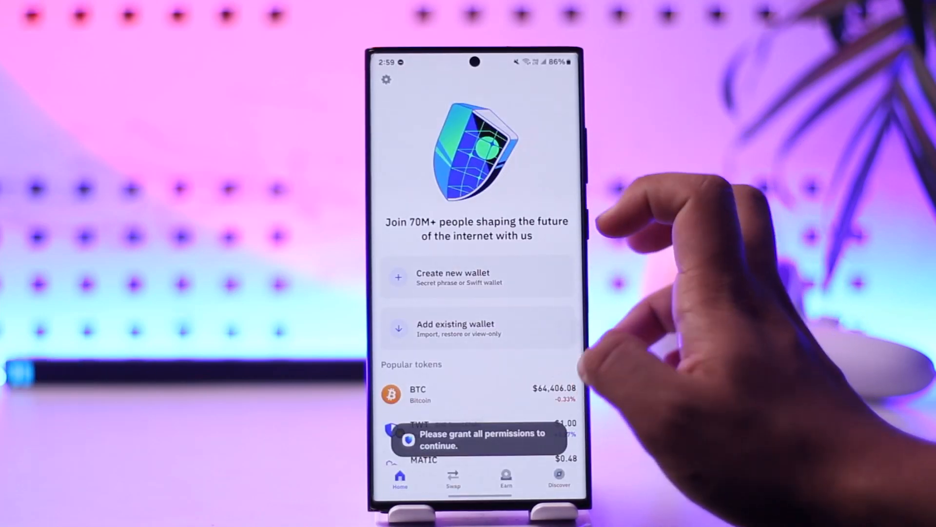
left_click(476, 328)
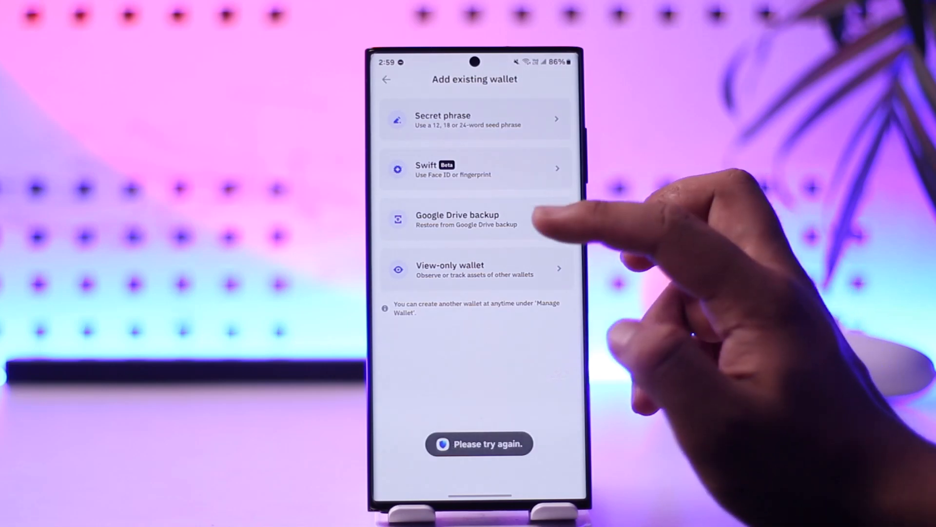
left_click(474, 219)
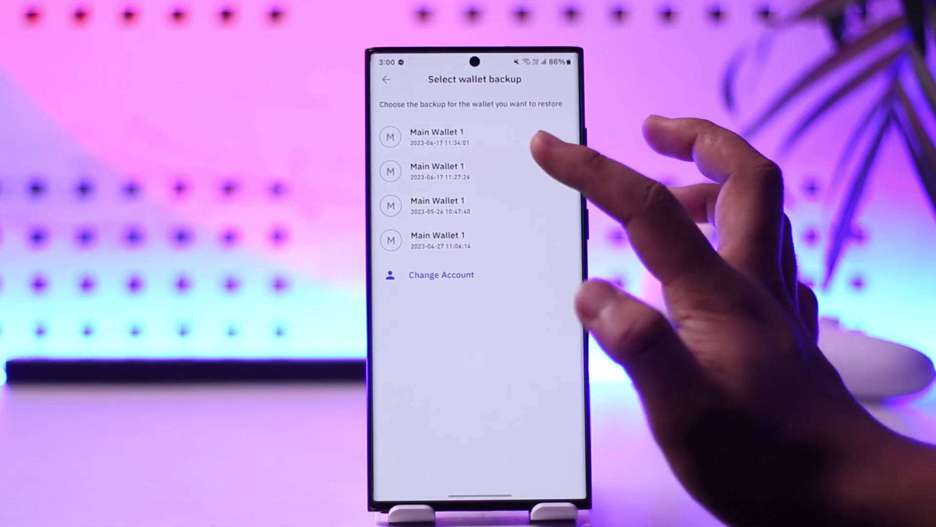
Select the most recent Main Wallet 1 backup and focus the encryption password field.
left_click(436, 136)
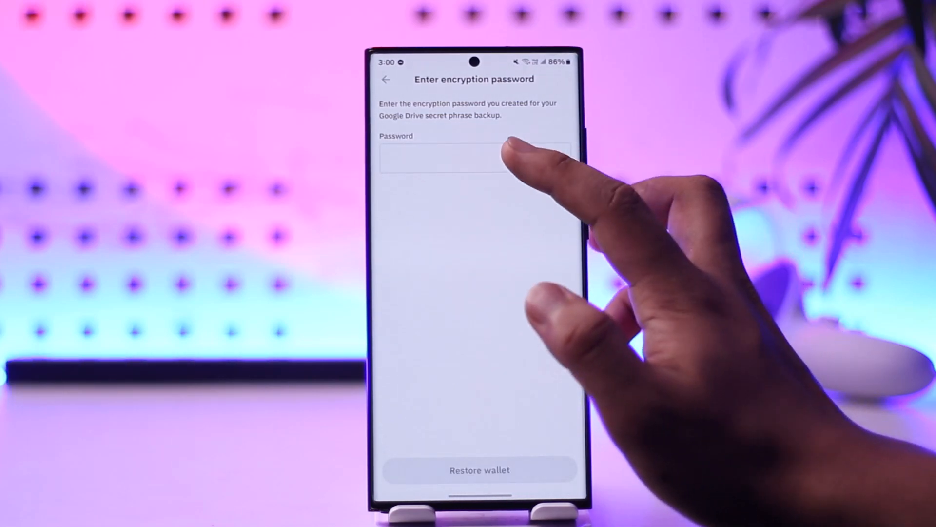
left_click(442, 157)
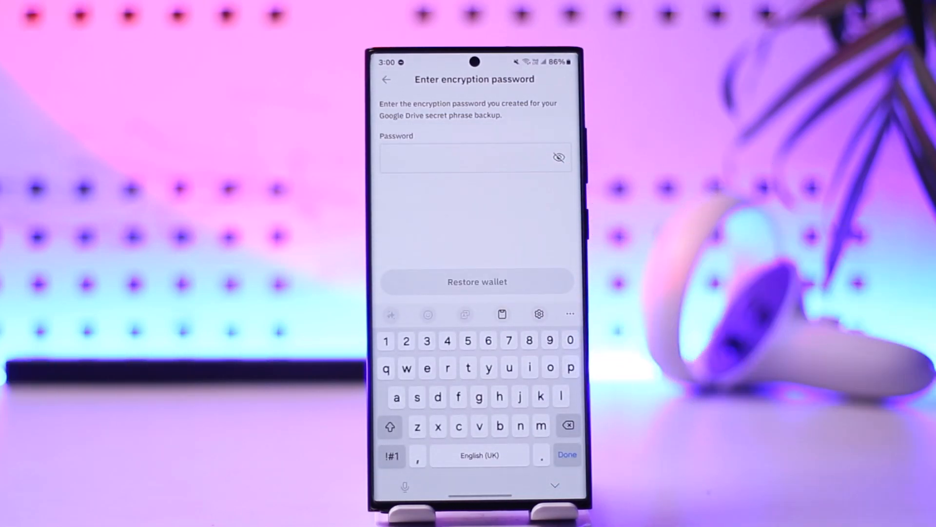